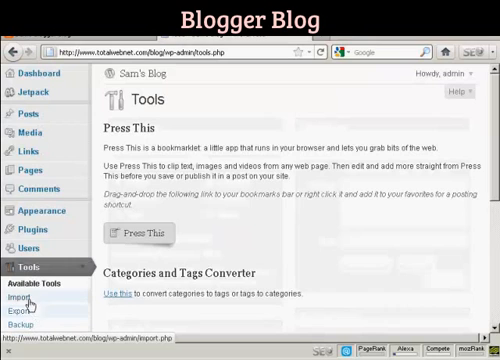
# Step: Open Tools > Import and bring up the Blogger Importer details
pyautogui.click(22, 295)
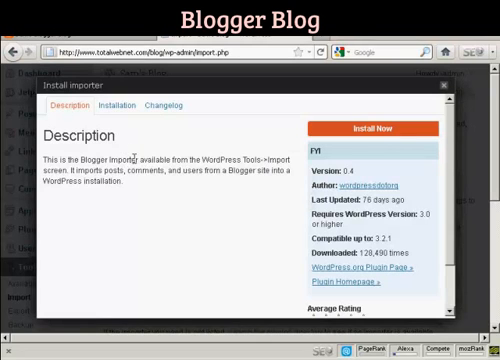
pyautogui.scroll(-3)
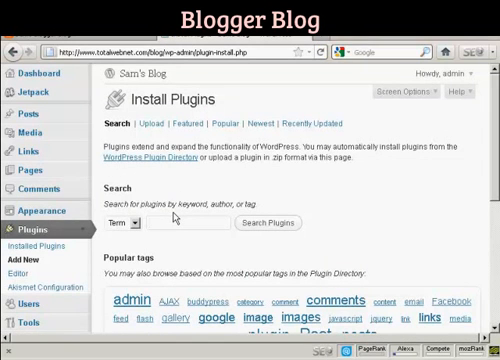
# Step: Search plugins for 'import blogger', install Blogger Importer 0.4, and activate it
pyautogui.write('import')
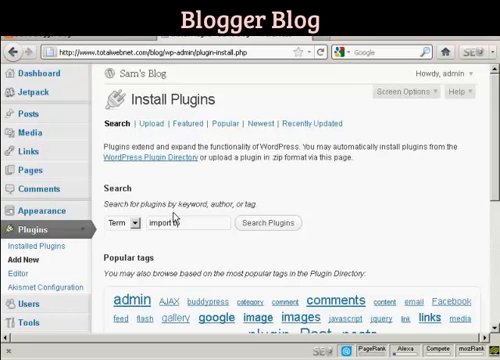
pyautogui.write('blogger')
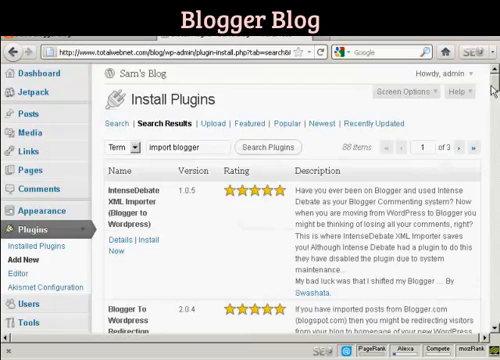
pyautogui.scroll(-3)
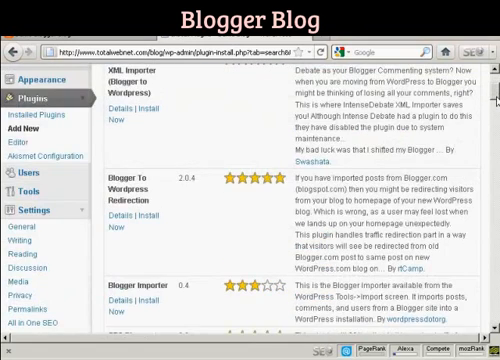
pyautogui.scroll(-3)
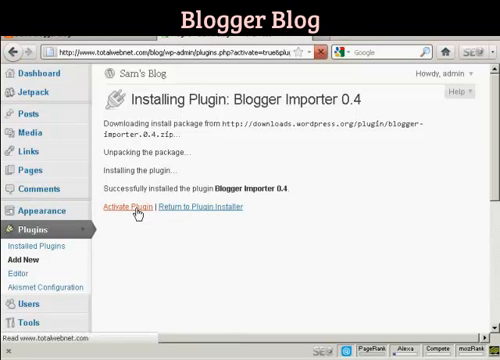
pyautogui.click(135, 207)
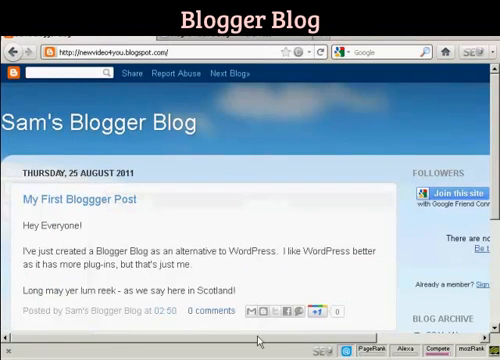
# Step: Sign in to Blogger and dismiss the Template Designer popup to reach Sam's Blogger Blog
pyautogui.hscroll(3)
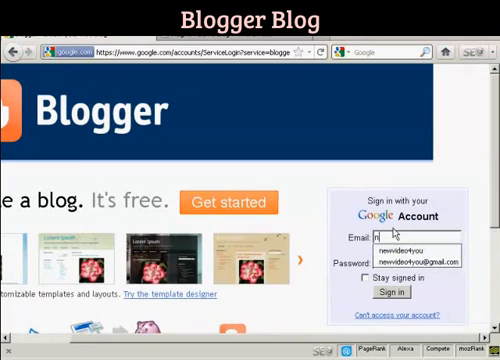
pyautogui.write('newvideo')
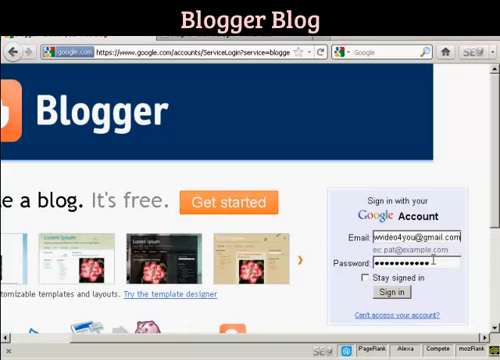
pyautogui.click(392, 292)
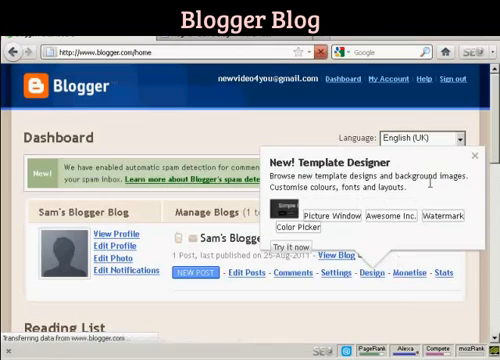
pyautogui.click(458, 164)
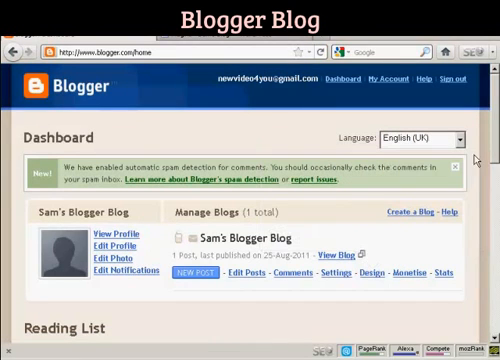
pyautogui.moveTo(272, 134)
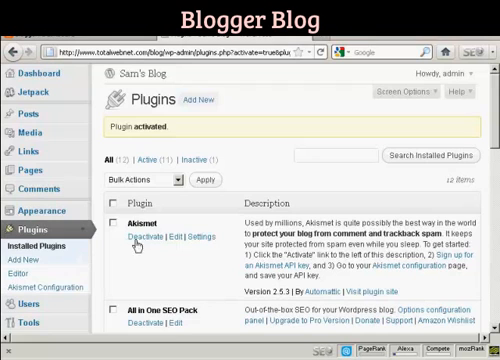
# Step: Open Tools > Import and pick Blogger to list Sam's Blogger Blog
pyautogui.scroll(-3)
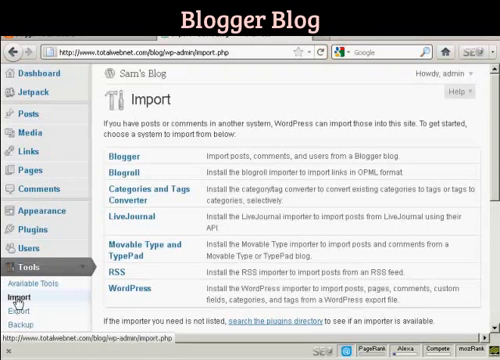
pyautogui.click(130, 160)
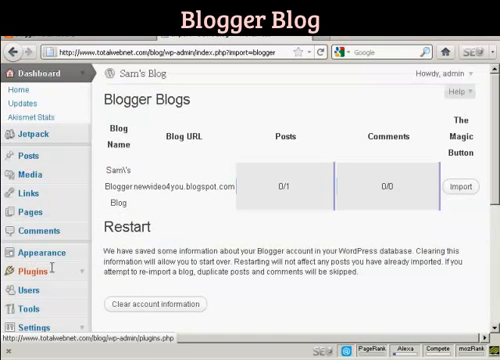
pyautogui.moveTo(243, 231)
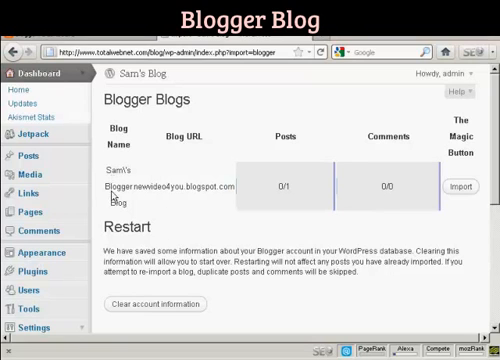
pyautogui.moveTo(223, 209)
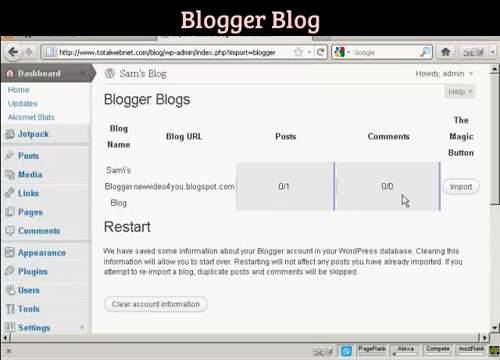
pyautogui.moveTo(388, 202)
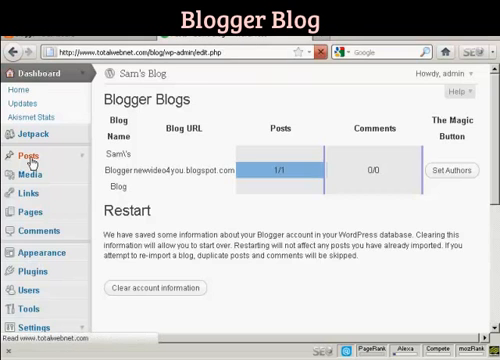
# Step: Import Sam's Blogger Blog until Posts shows 1/1, then open the blog posts
pyautogui.click(19, 155)
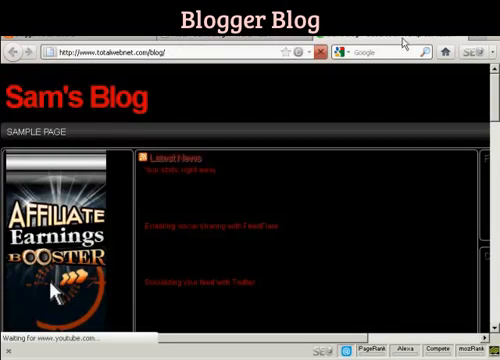
# Step: Scroll the front page to the imported 'My First Bloggger Post' dated August 25, 2011
pyautogui.scroll(-3)
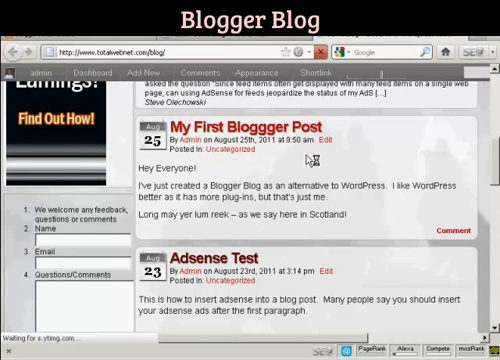
pyautogui.moveTo(309, 158)
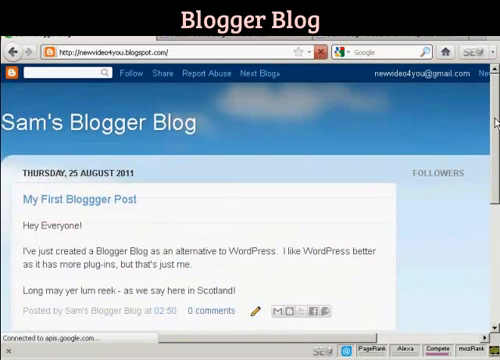
# Step: Scroll newvideo4you.blogspot.com to the original 'My First Bloggger Post'
pyautogui.scroll(-3)
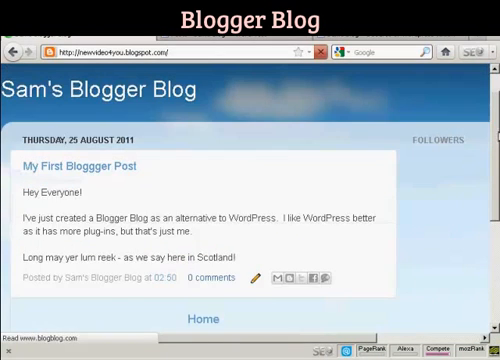